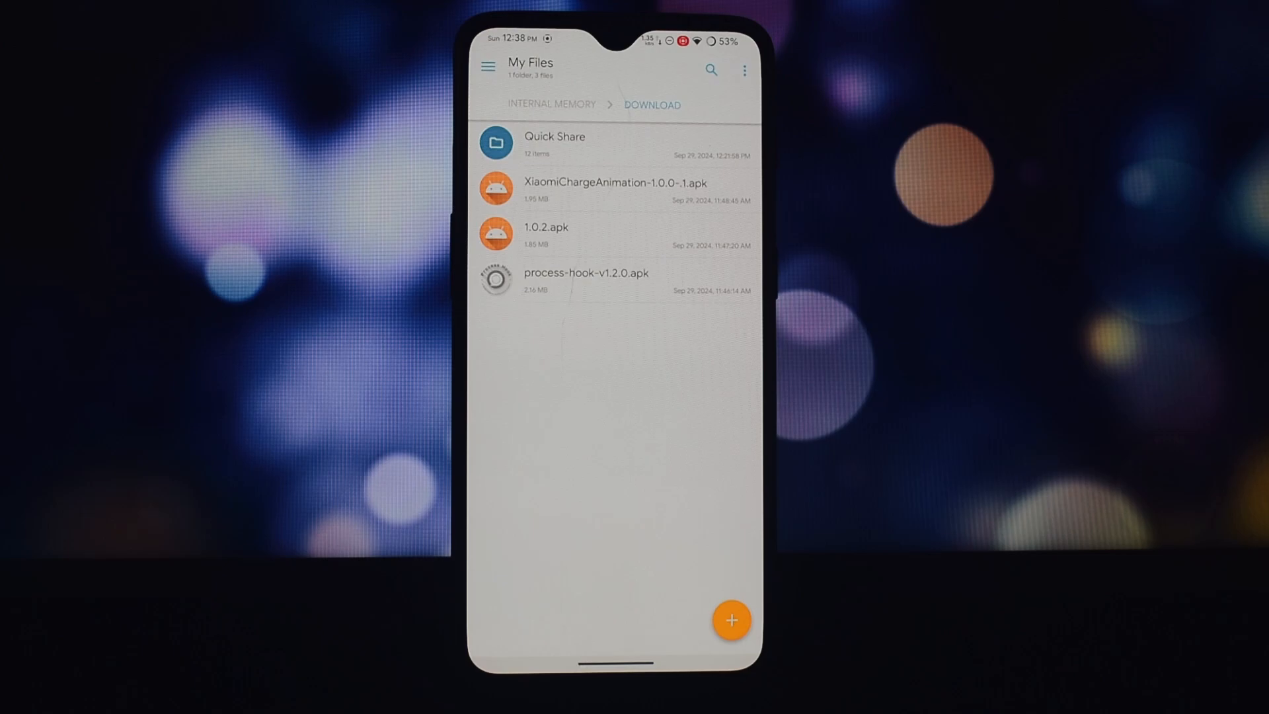
Install XiaomiChargeAnimation-1.0.0-1.apk from the Download folder and dismiss the installed dialog
left_click(615, 186)
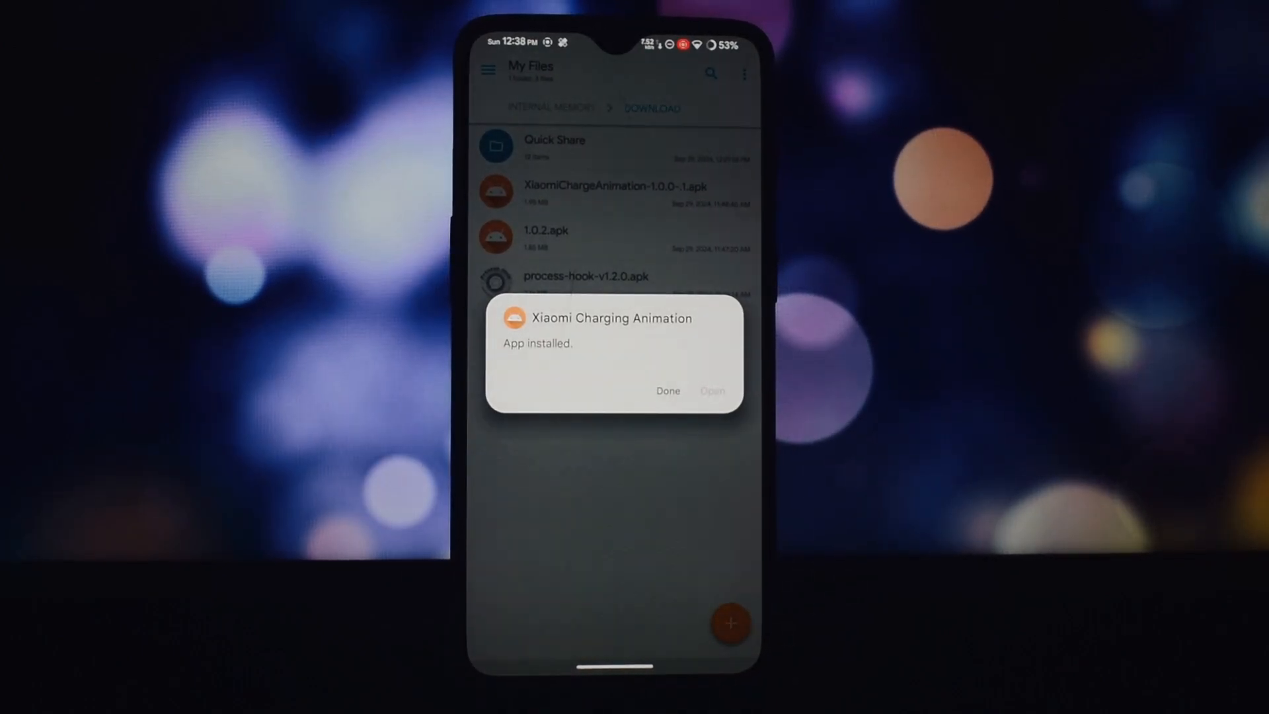
left_click(668, 390)
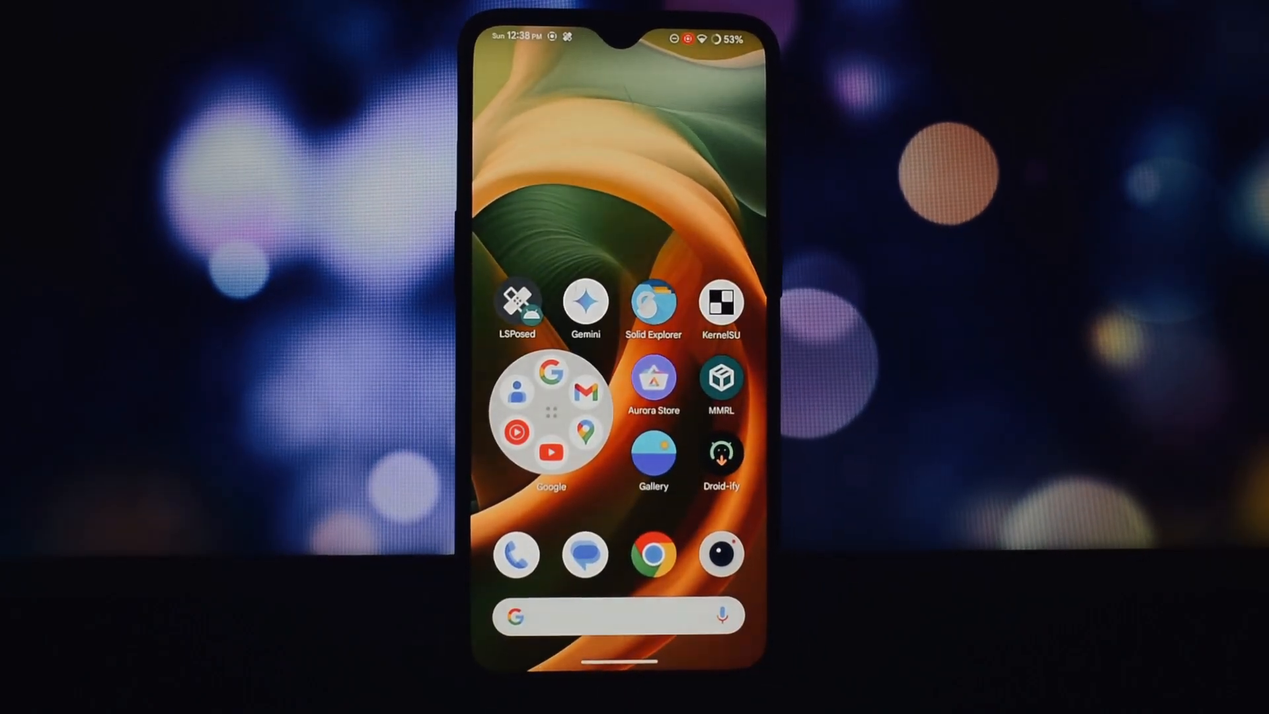
Open the Xiaomi Charging Animation module in LSPosed and toggle Enable module on
left_click(516, 301)
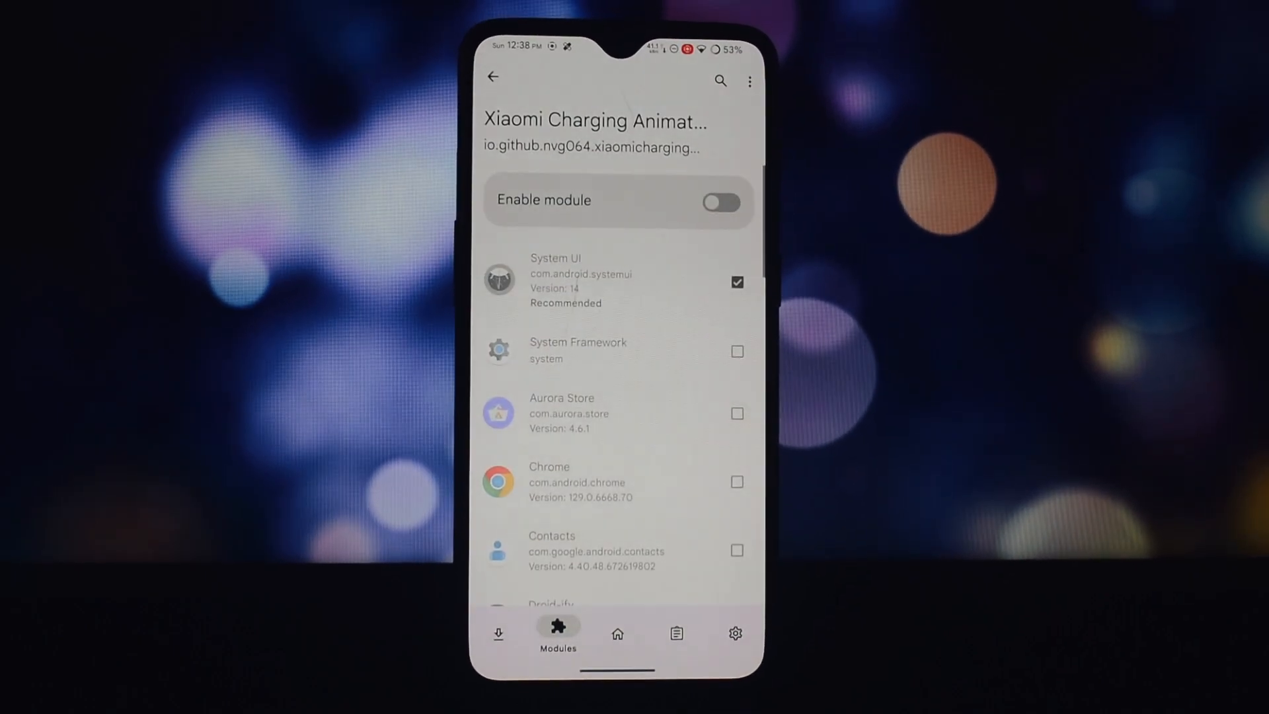
left_click(718, 201)
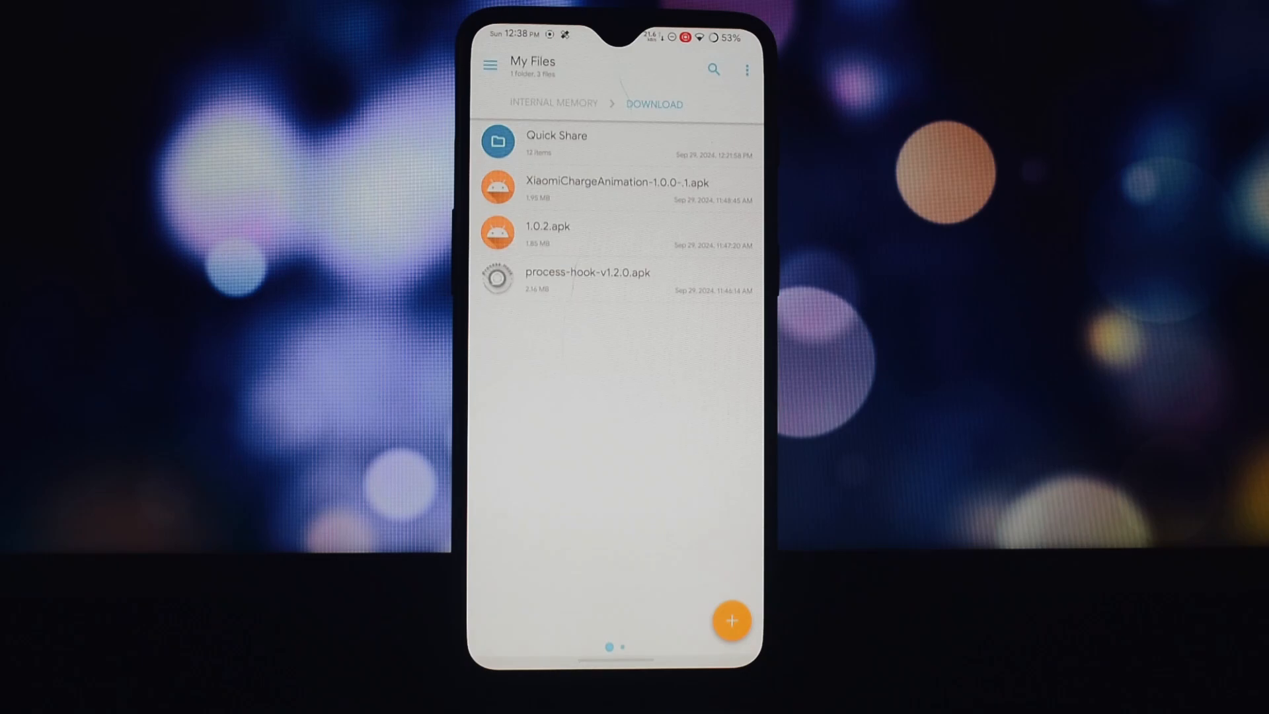
Install 1.0.2.apk, then launch the 别碰无障碍 module's settings via the floating gear
left_click(586, 275)
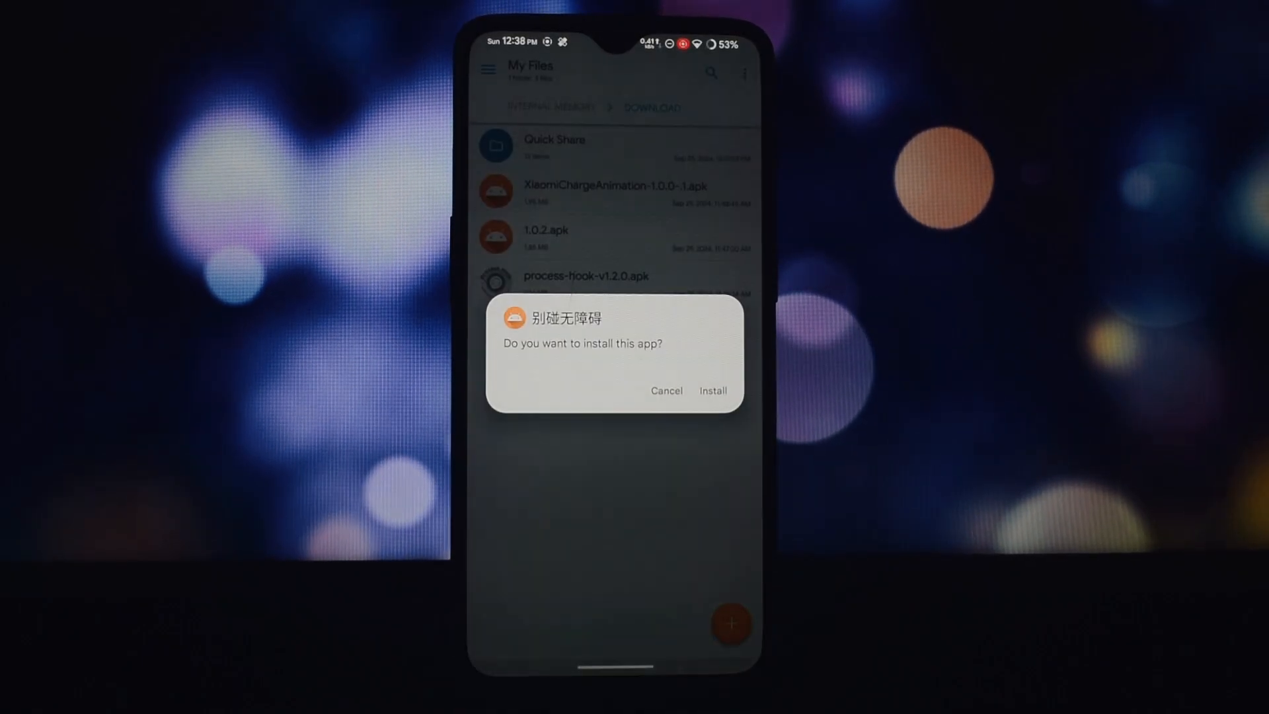
left_click(712, 390)
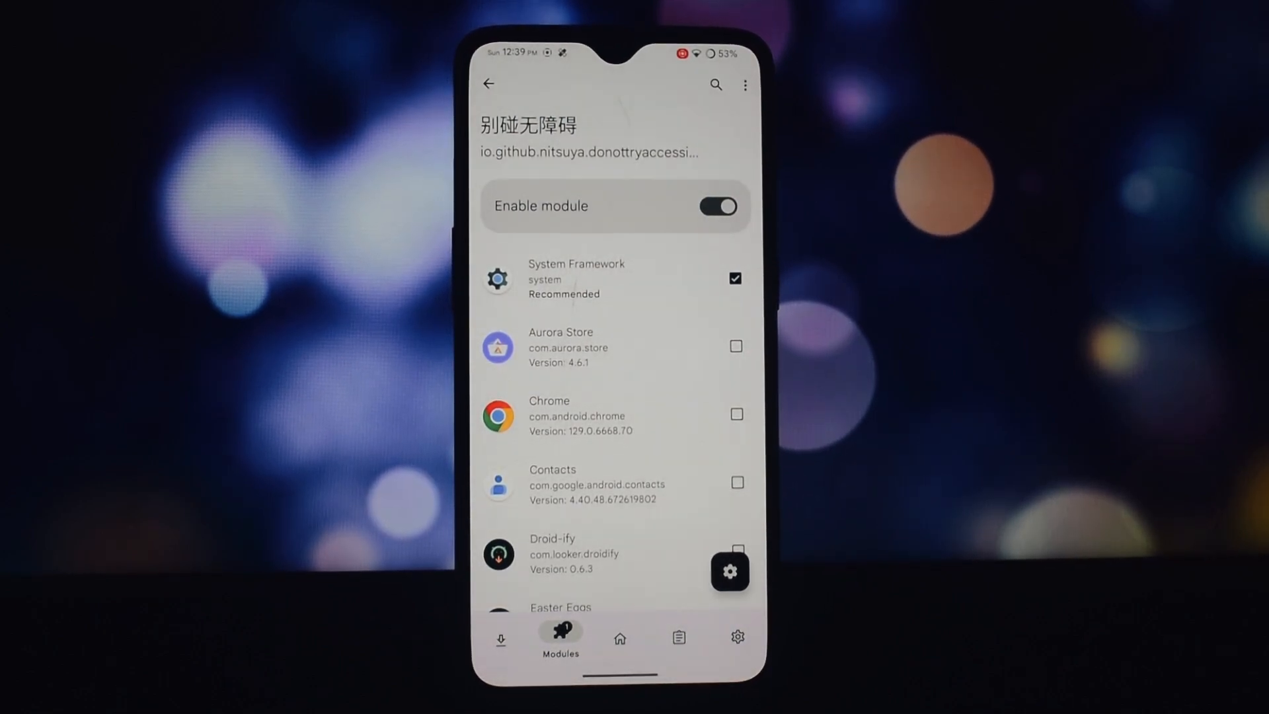
left_click(728, 570)
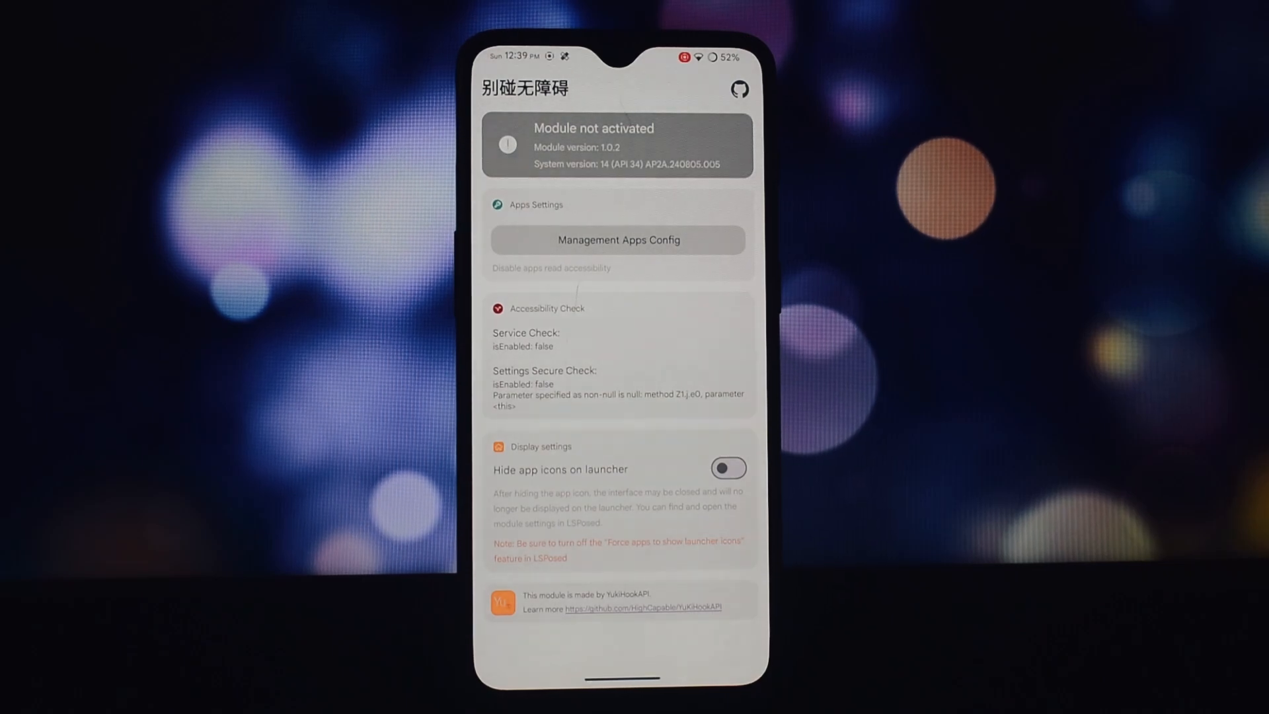
Toggle Hide app icons on launcher on and back off in Don't Try Accessibility
left_click(727, 469)
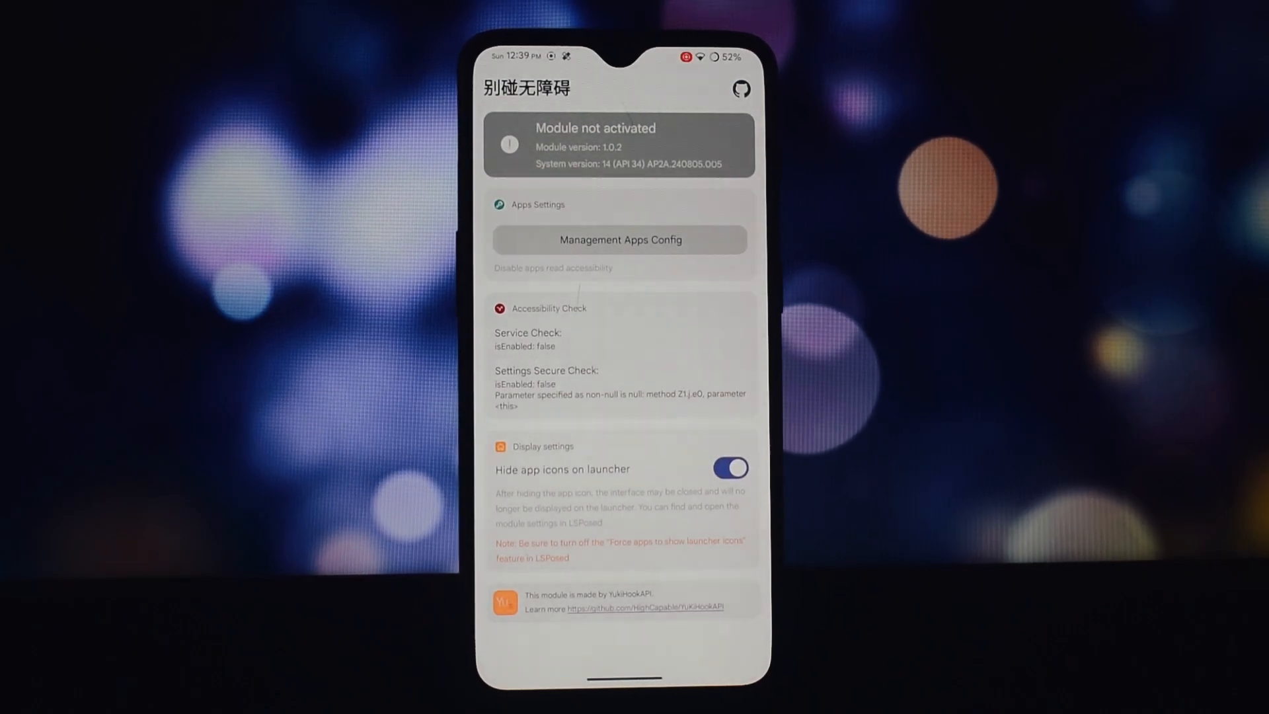
left_click(729, 468)
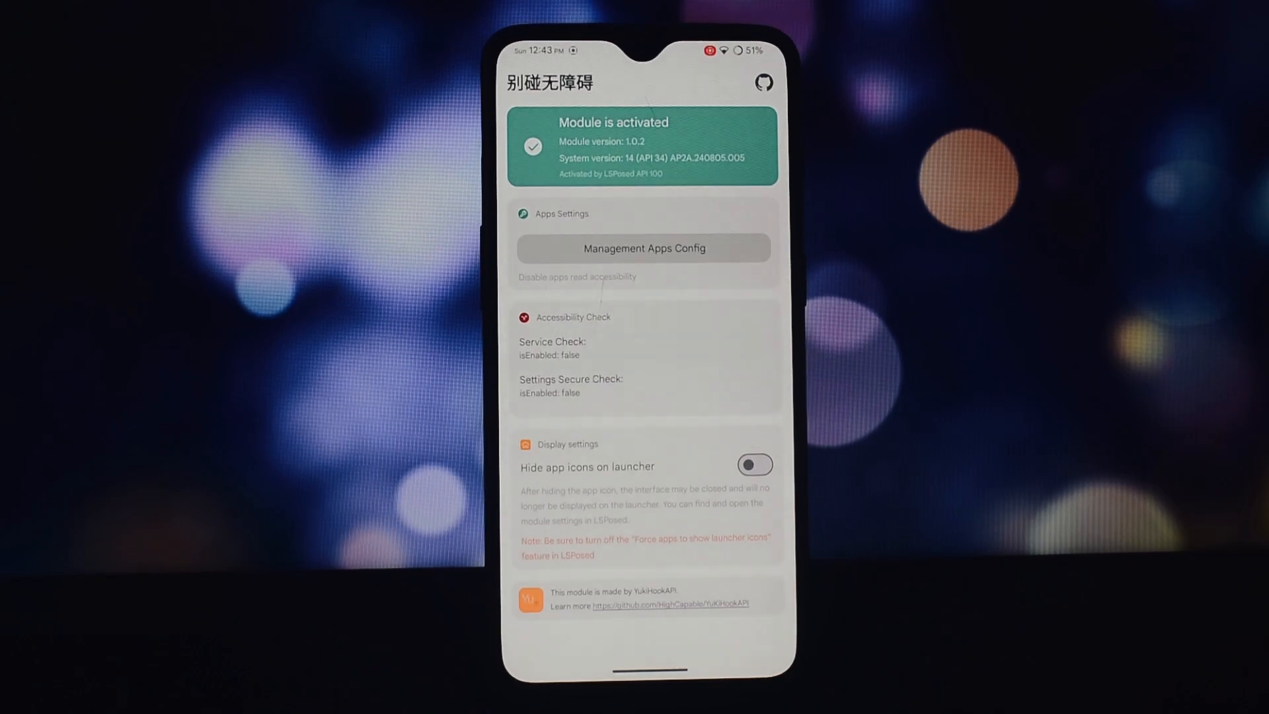
Open Management Apps Config, scroll, and toggle launcher icon hiding on then off
left_click(643, 249)
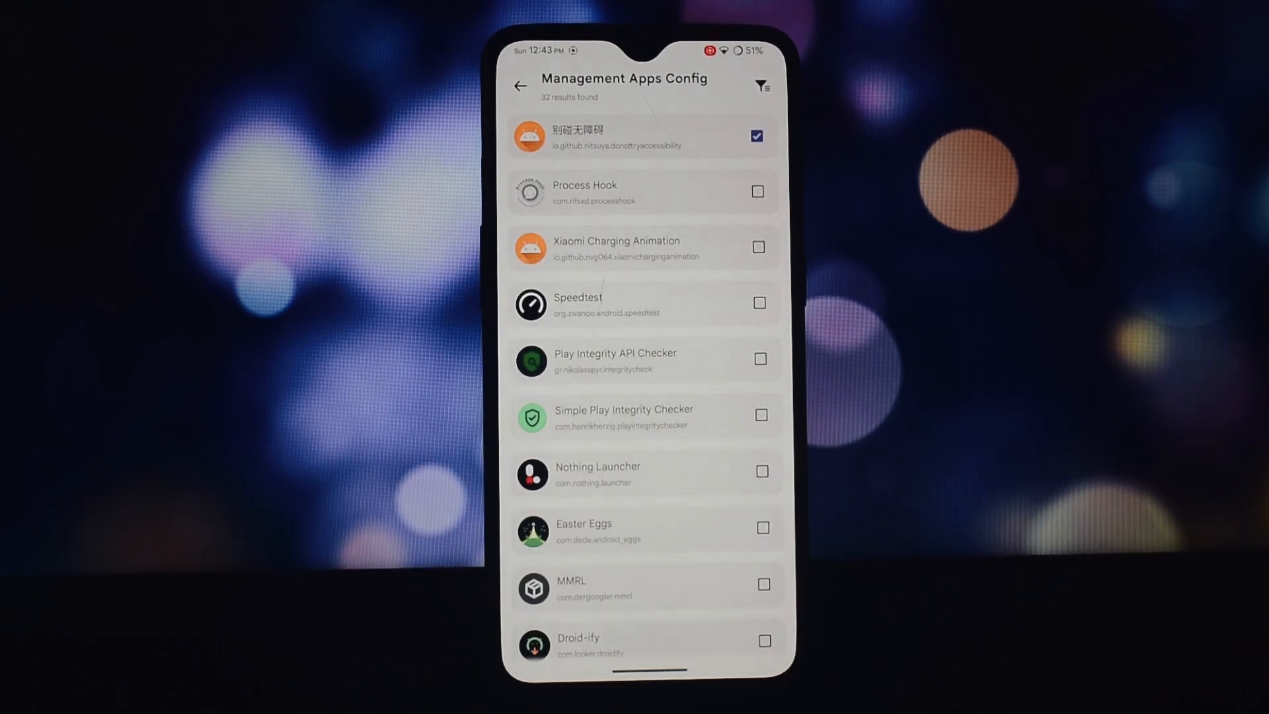
scroll("down", 3)
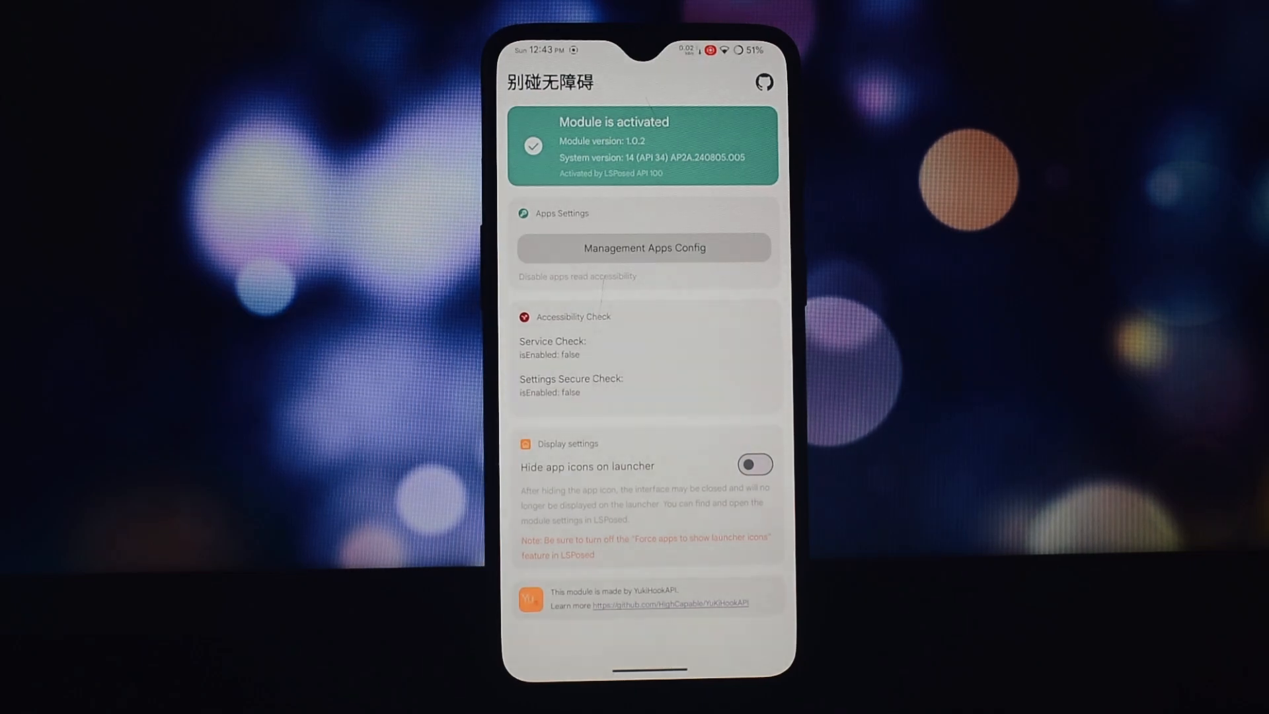
left_click(754, 464)
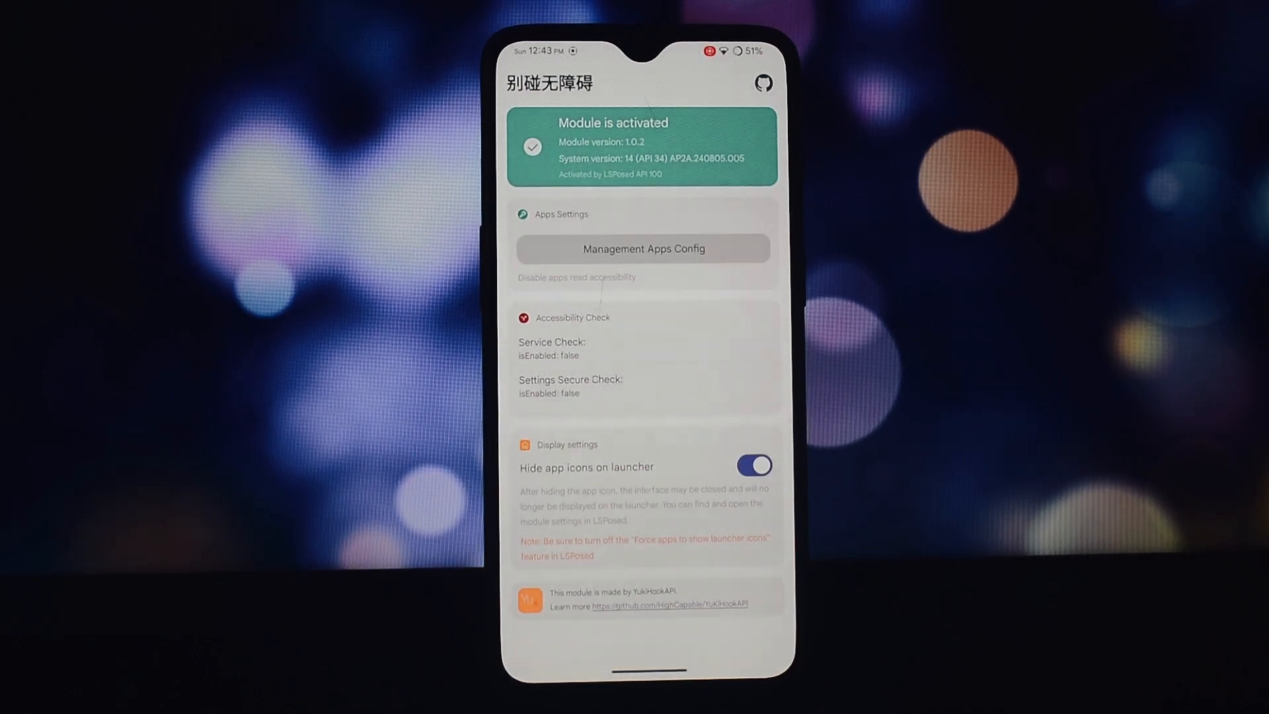
left_click(752, 465)
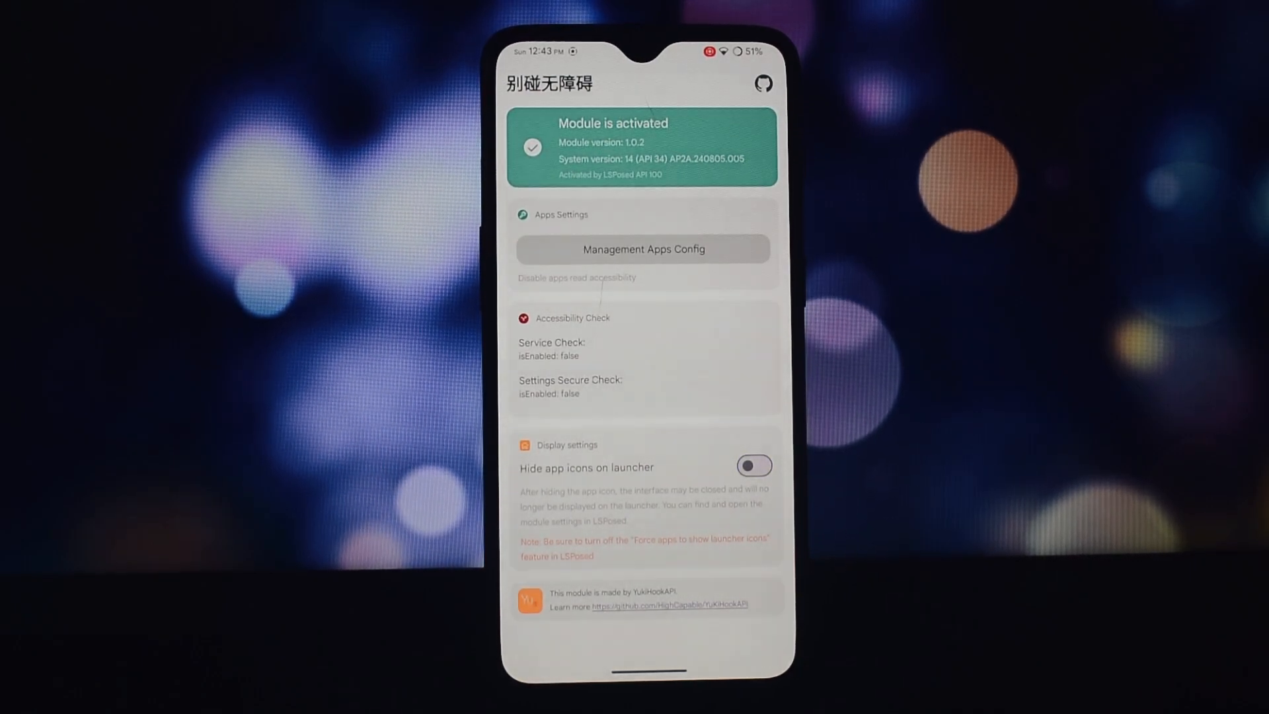
Reopen the managed apps list and tick Play Integrity API Checker
left_click(642, 248)
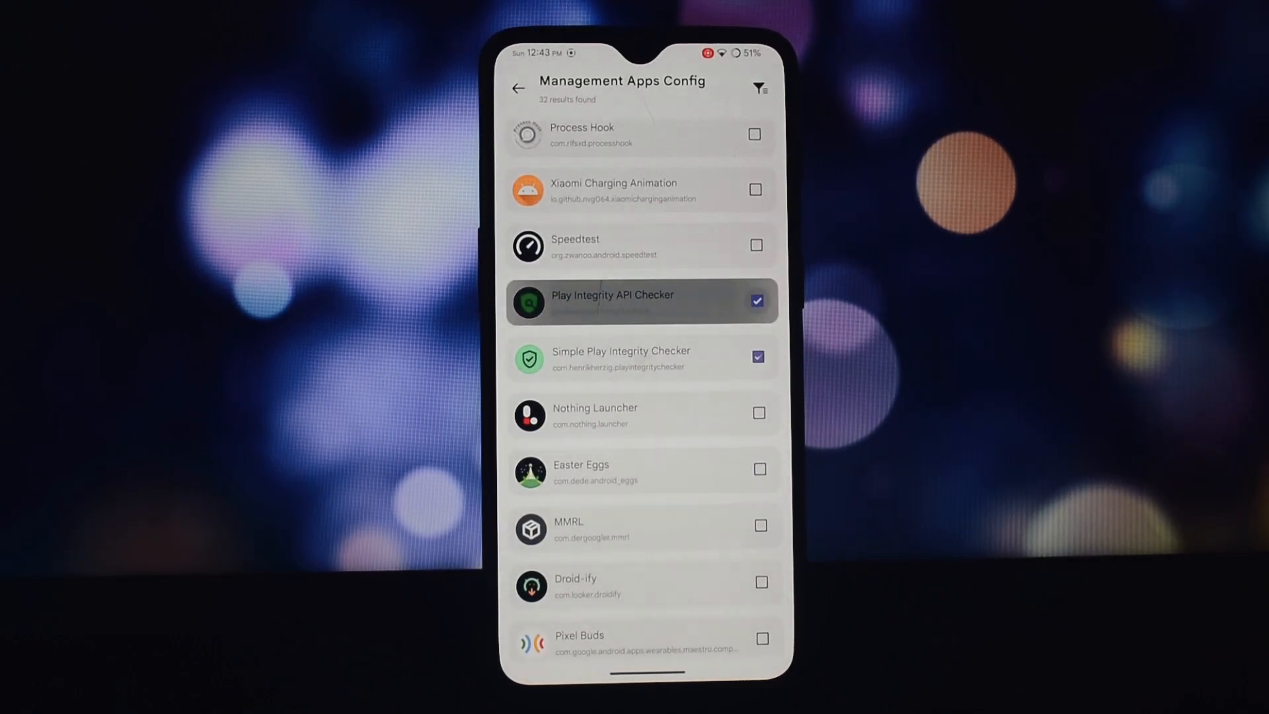
left_click(518, 88)
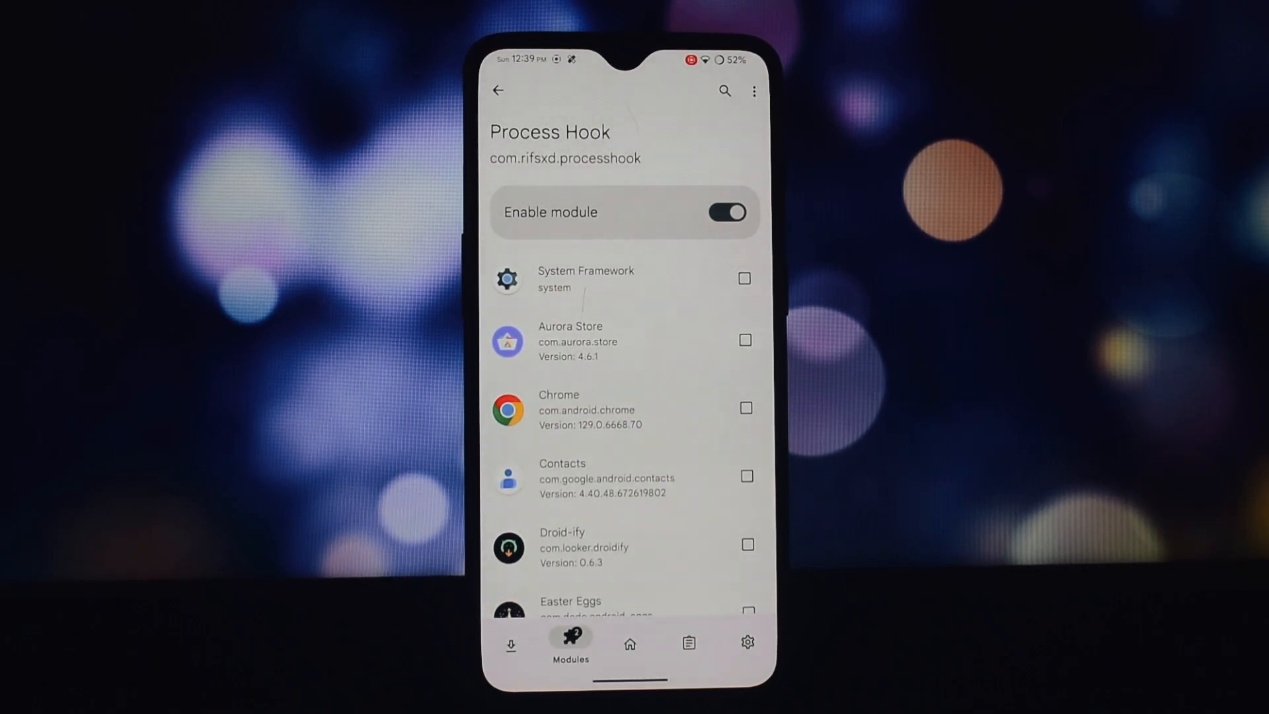
scroll("down", 3)
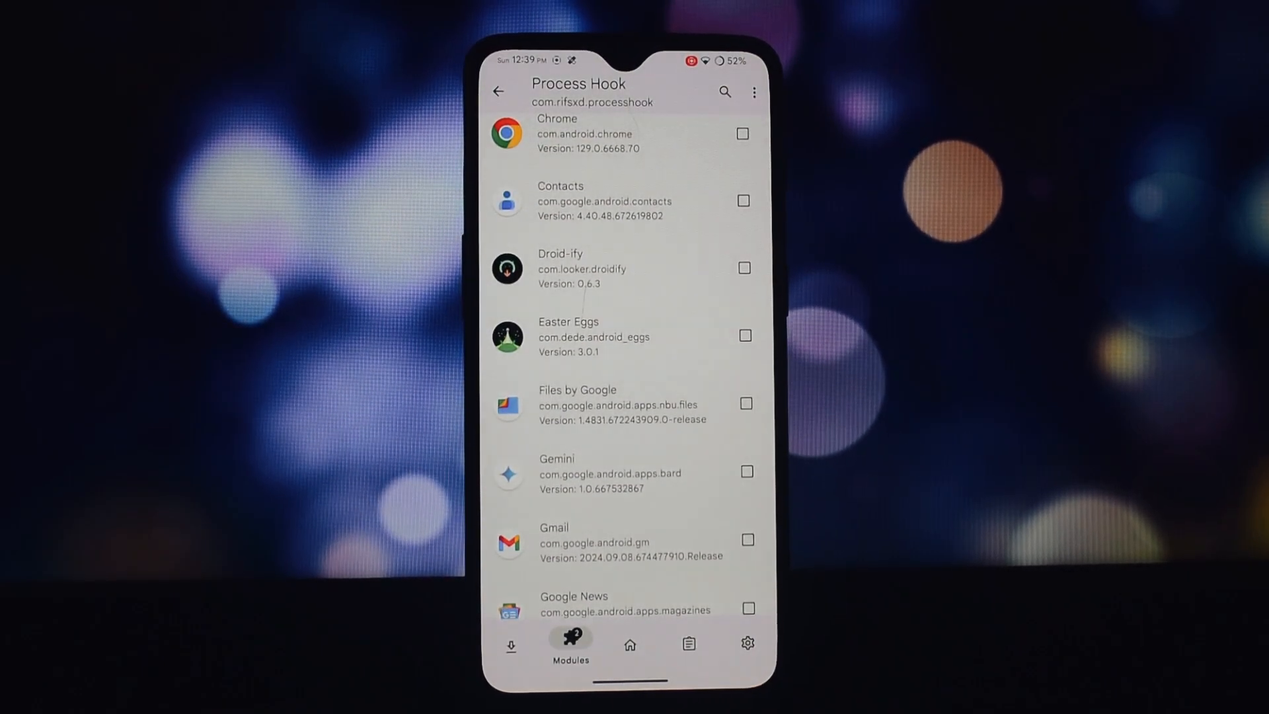
scroll("down", 3)
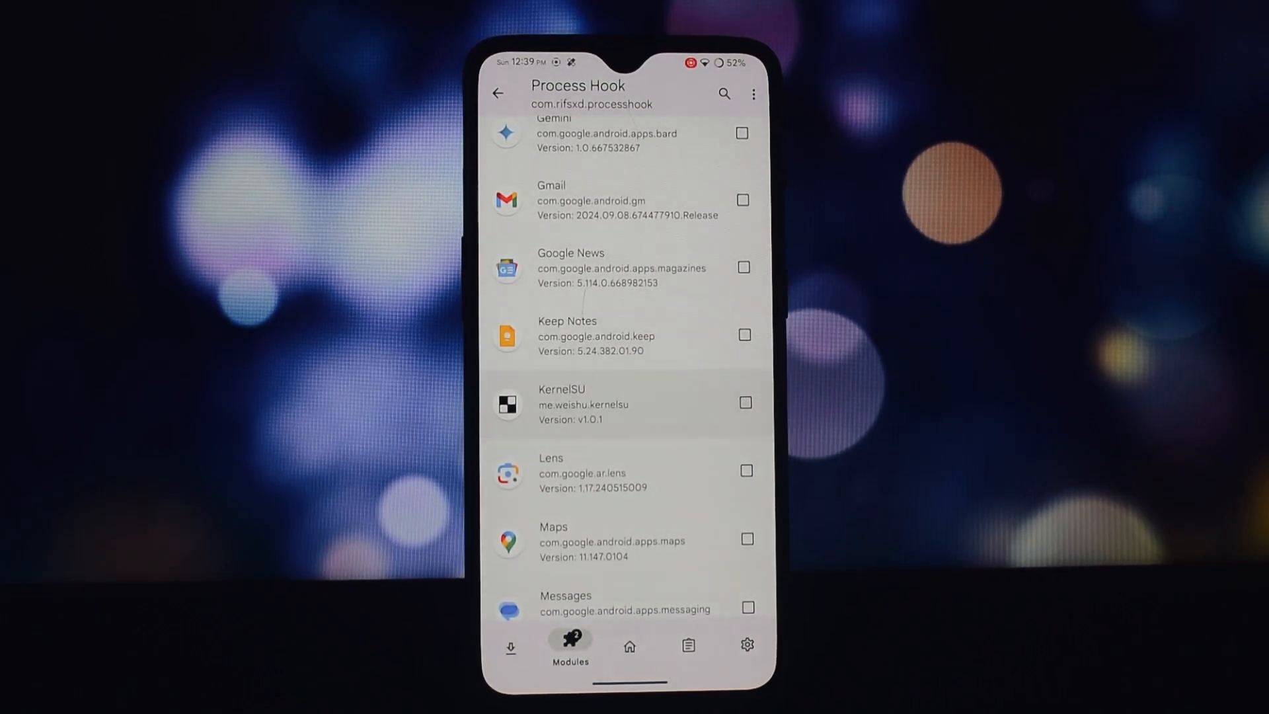
scroll("down", 3)
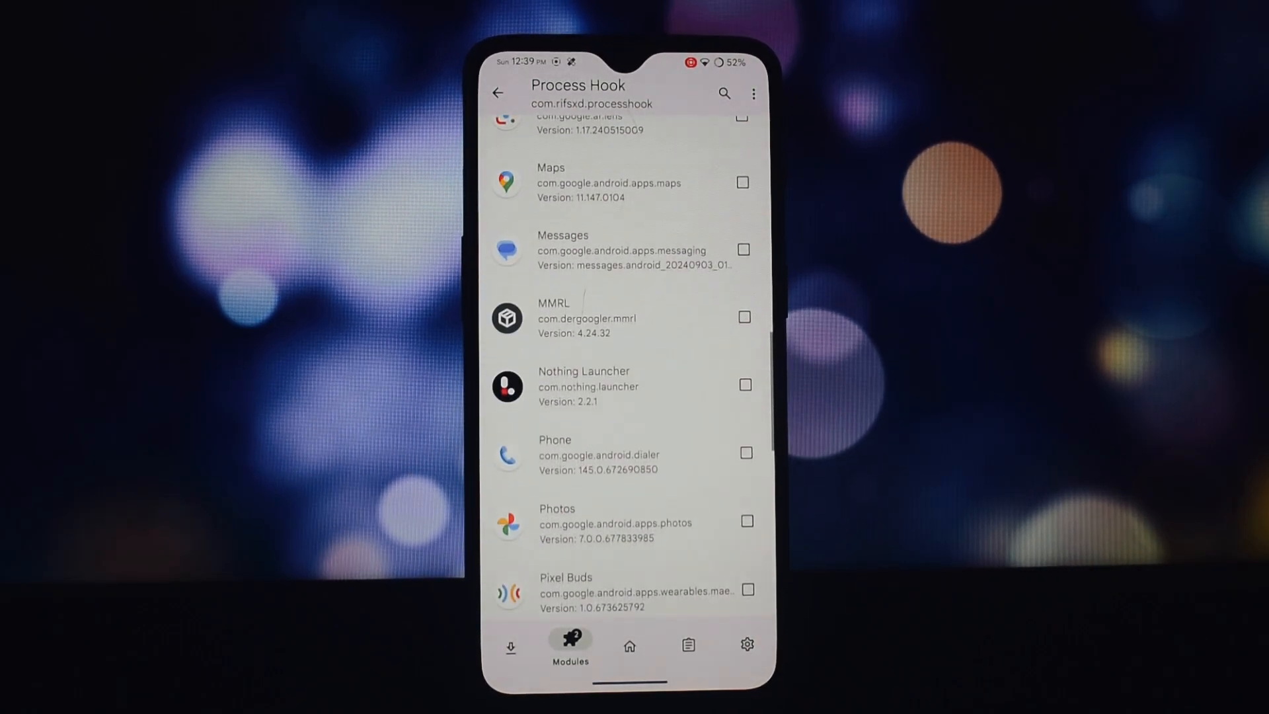
scroll("down", 3)
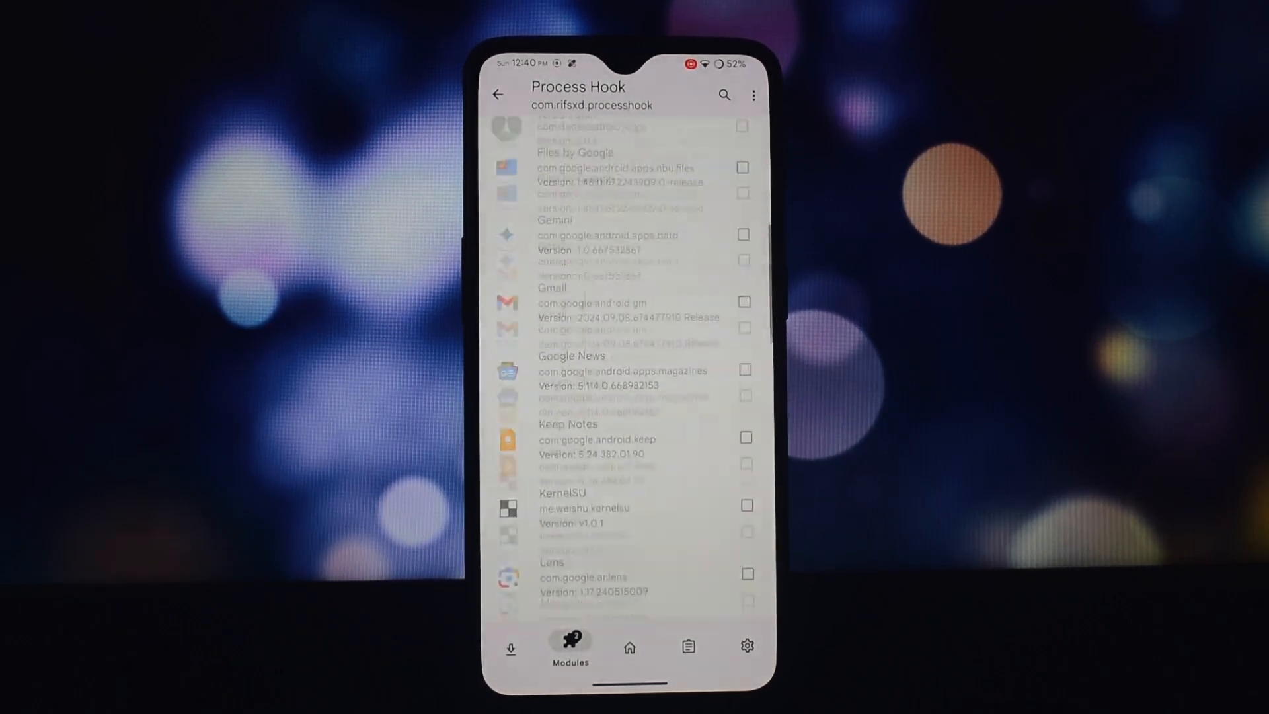
scroll("down", 3)
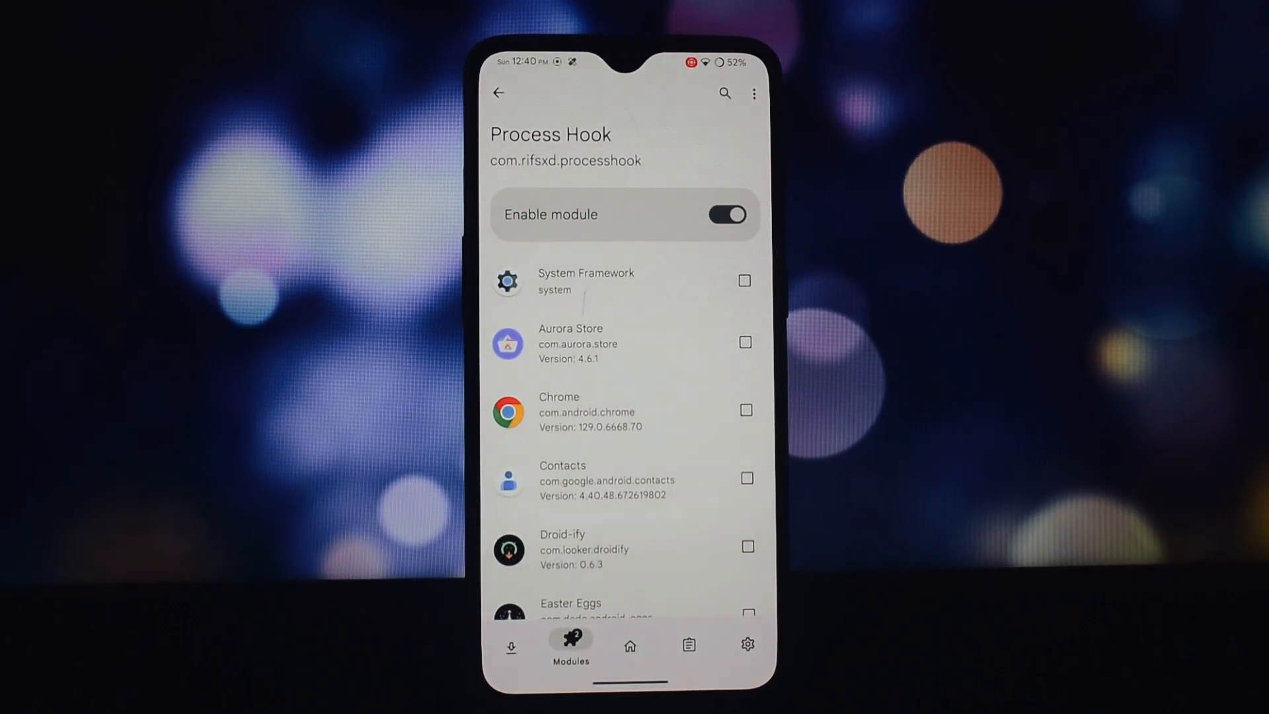